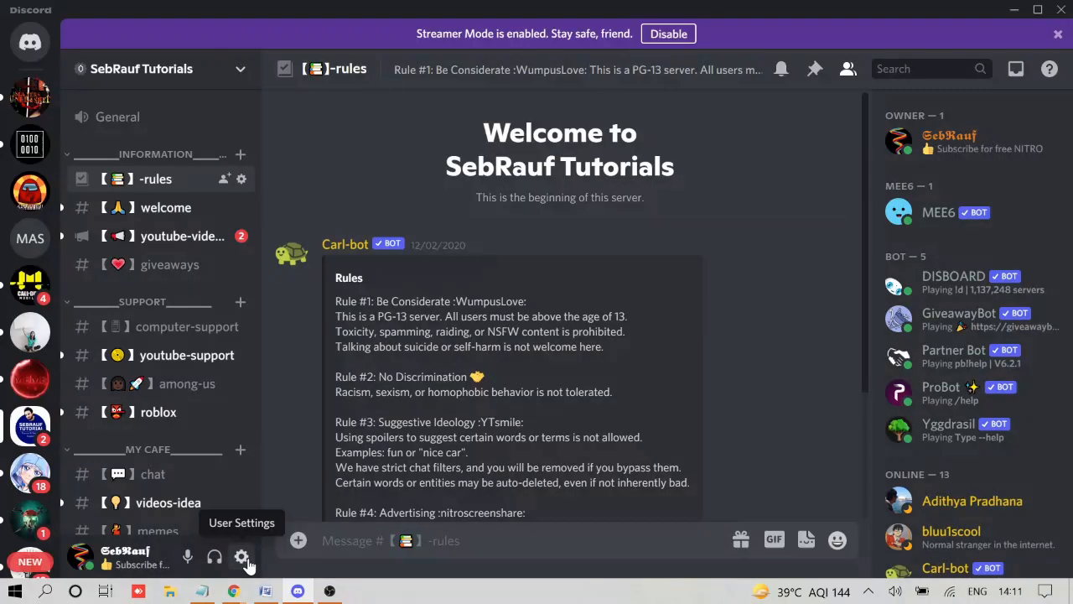
- Reach the User Profile page in Discord settings showing the current banner
{"action": "left_click", "coordinate": [242, 557]}
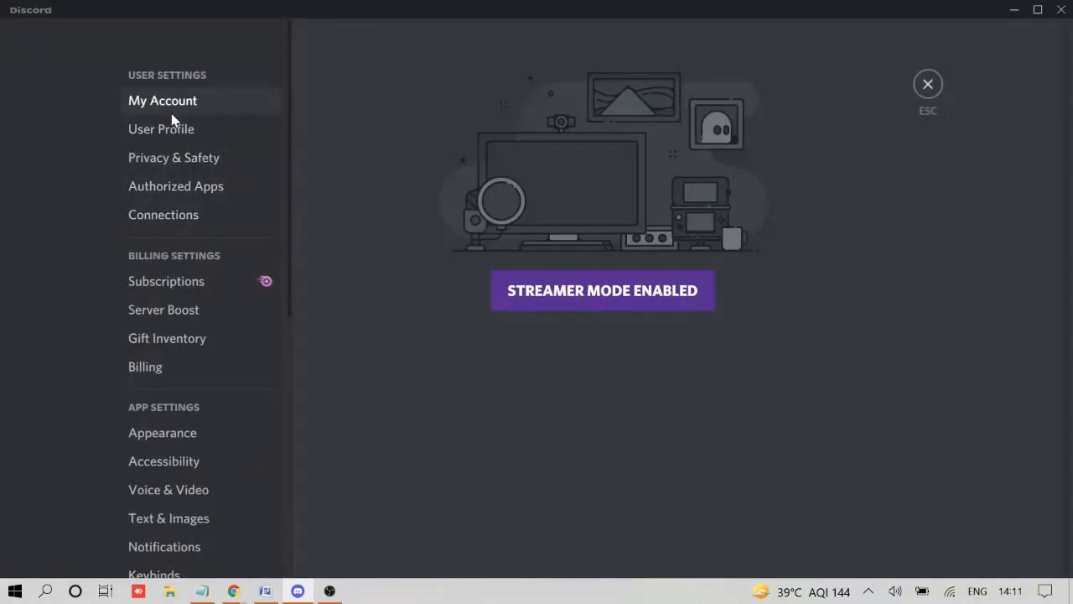
{"action": "left_click", "coordinate": [161, 127]}
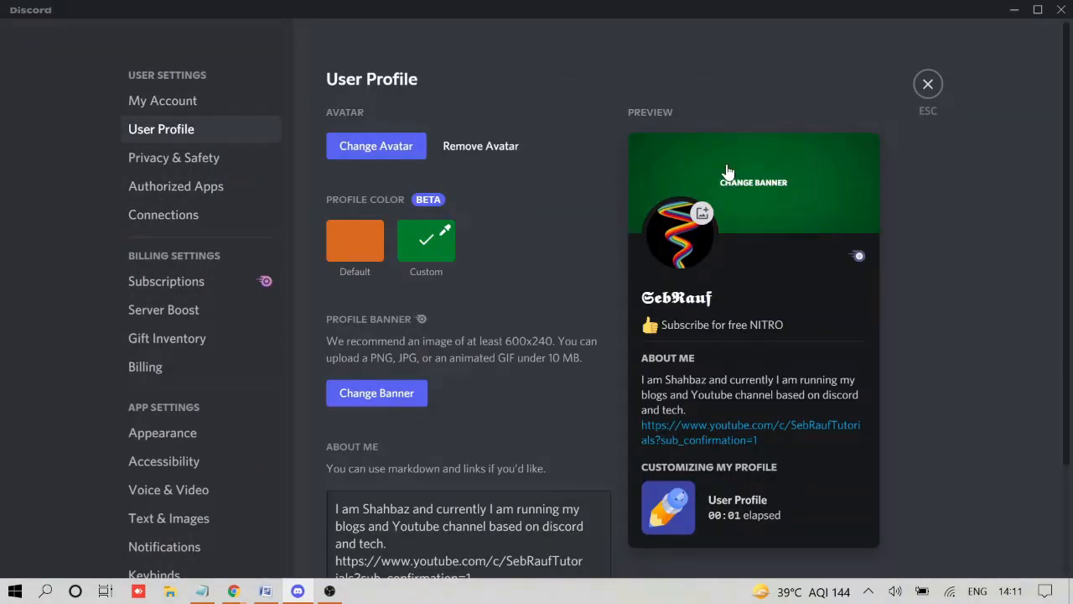
{"action": "mouse_move", "coordinate": [763, 194]}
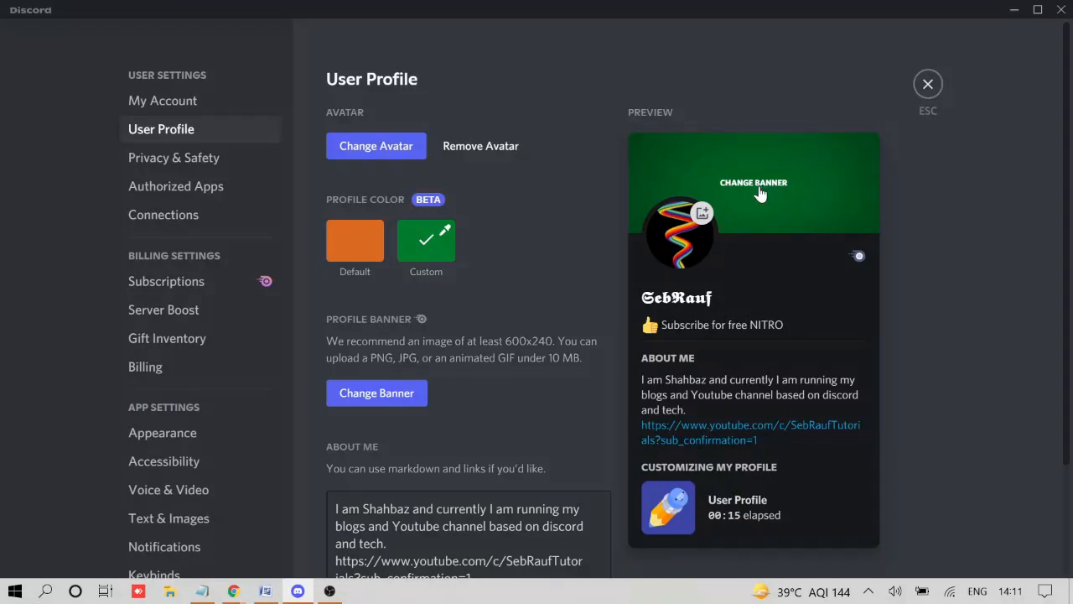
{"action": "mouse_move", "coordinate": [235, 584]}
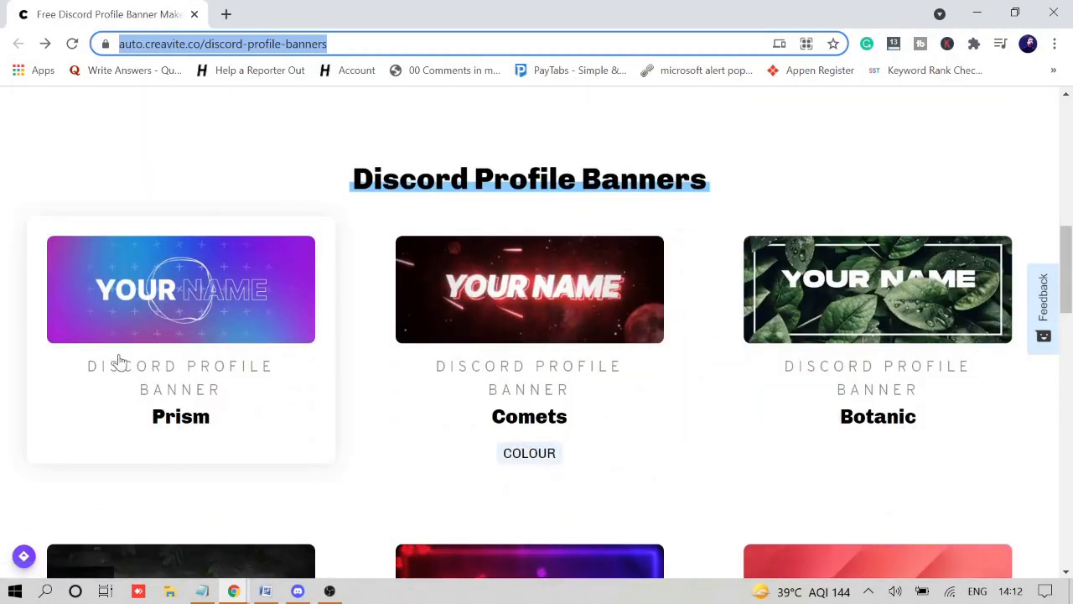
- Choose the animated Binary template from Creavite's Discord profile banner gallery
{"action": "scroll", "scroll_direction": "down", "scroll_amount": 3}
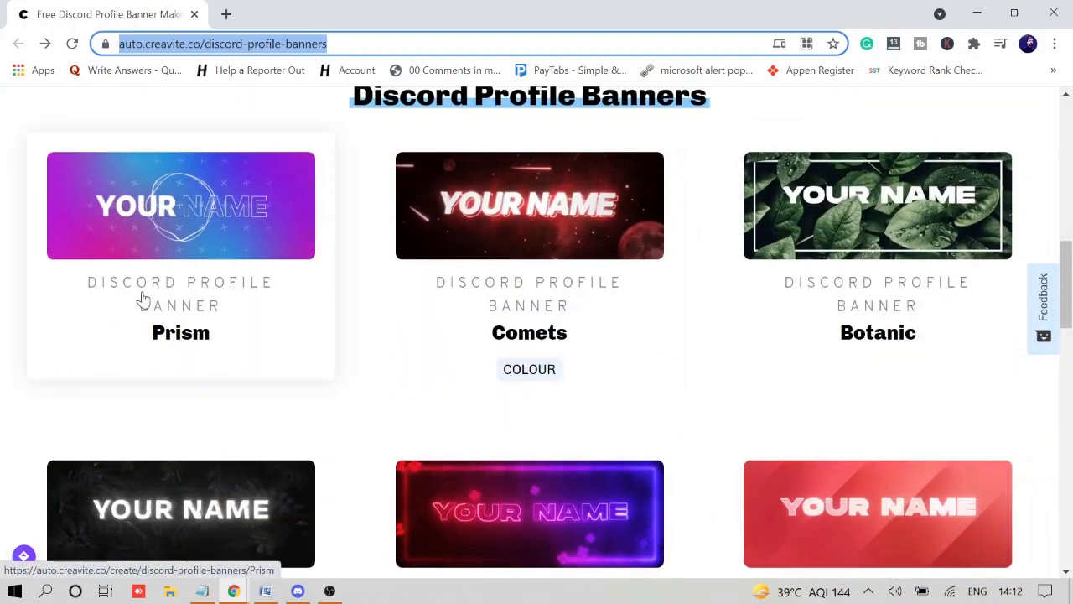
{"action": "scroll", "scroll_direction": "down", "scroll_amount": 3}
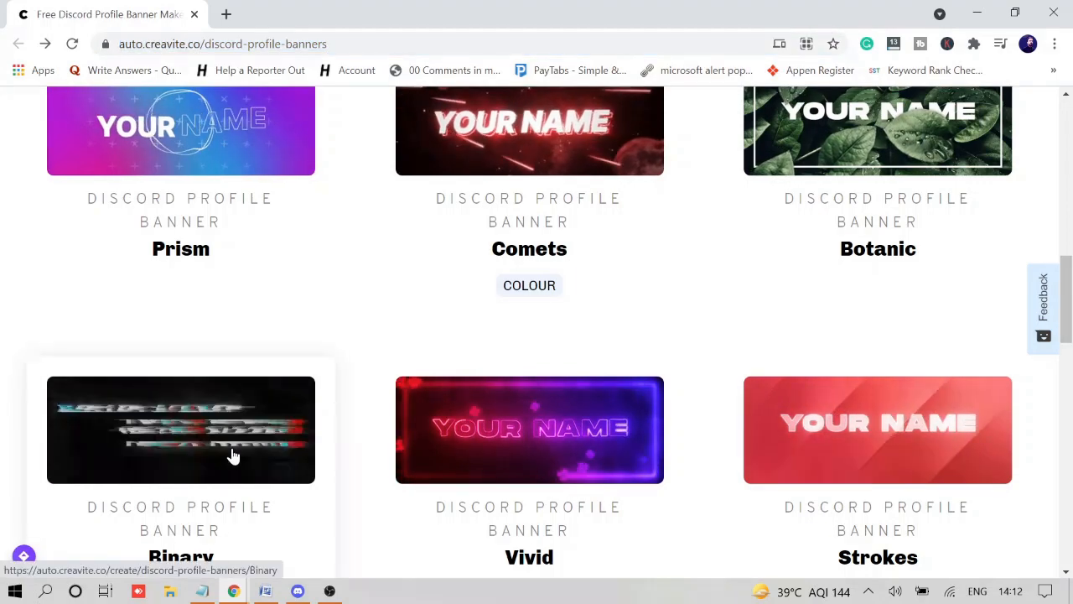
{"action": "left_click", "coordinate": [181, 429]}
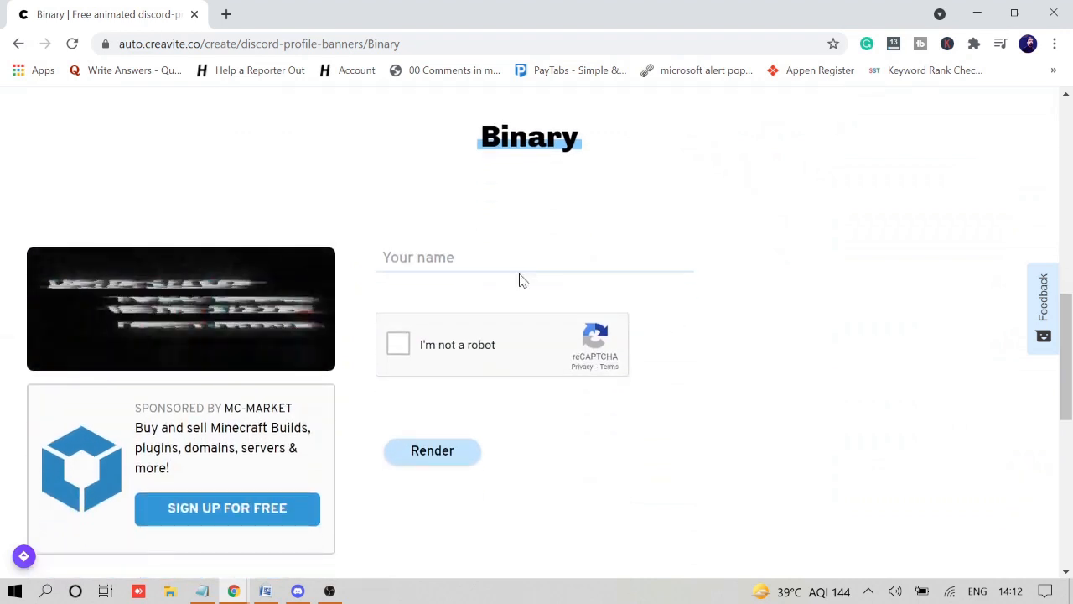
- Render the Binary banner with the name SebRauf after passing the reCAPTCHA check
{"action": "type", "text": "SebRauf"}
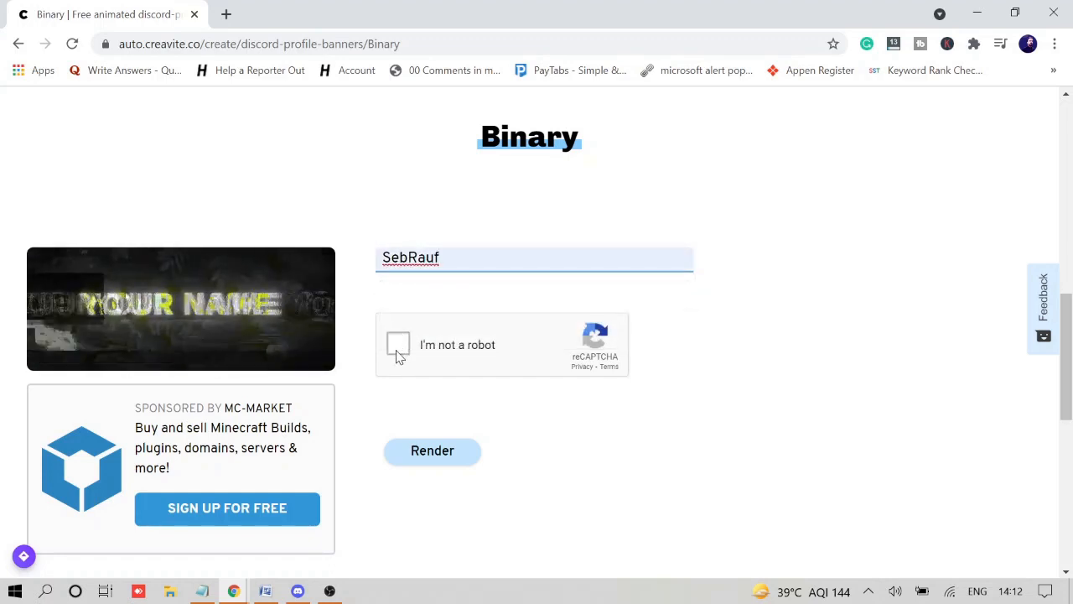
{"action": "left_click", "coordinate": [399, 346]}
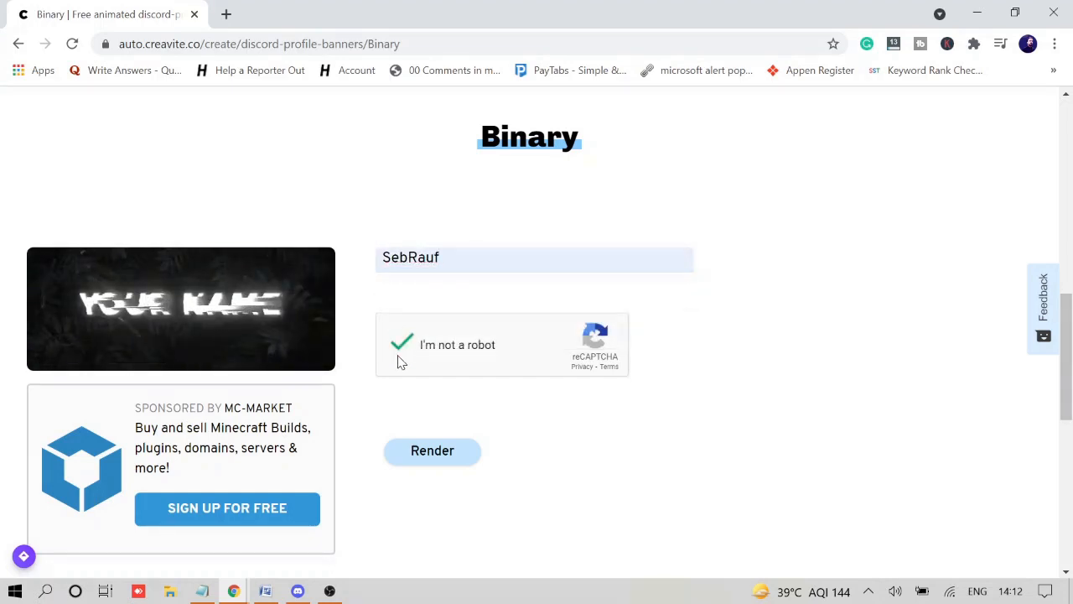
{"action": "left_click", "coordinate": [432, 449]}
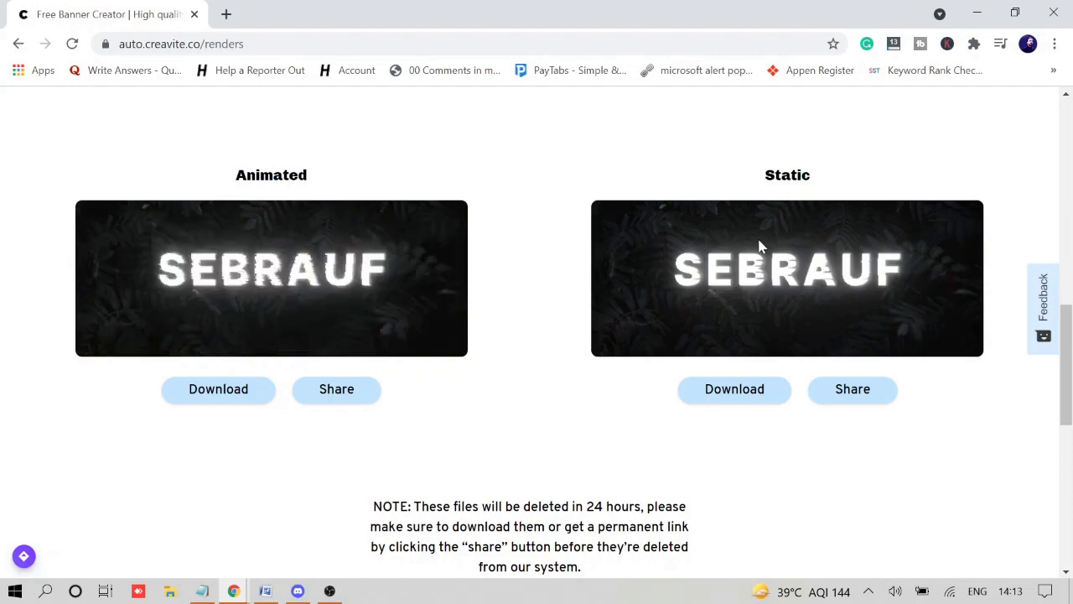
- Download the animated SEBRAUF banner render to the computer
{"action": "left_click", "coordinate": [218, 389]}
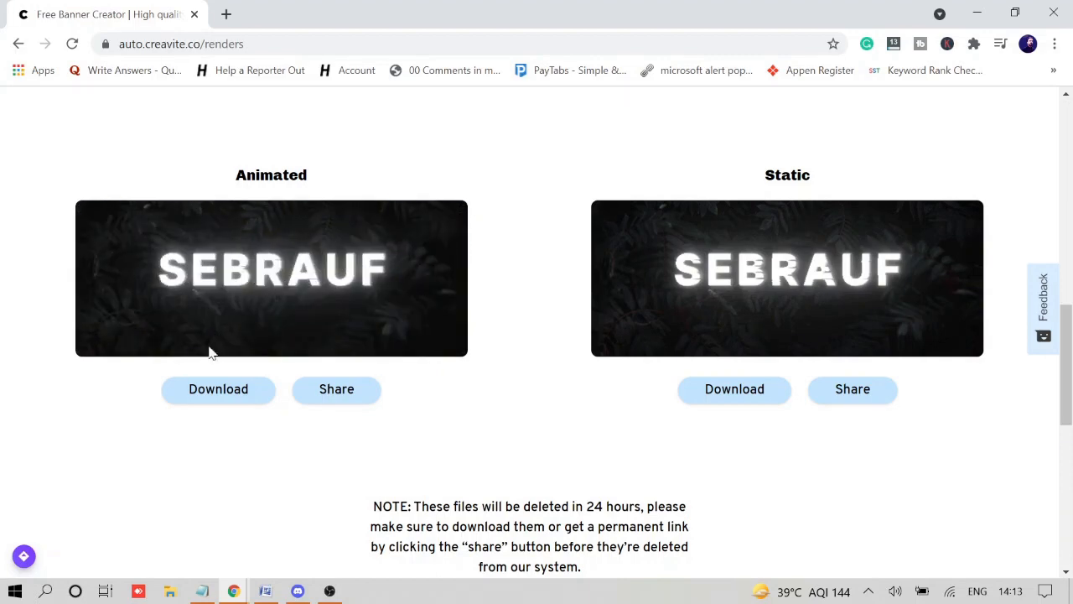
{"action": "left_click", "coordinate": [218, 389]}
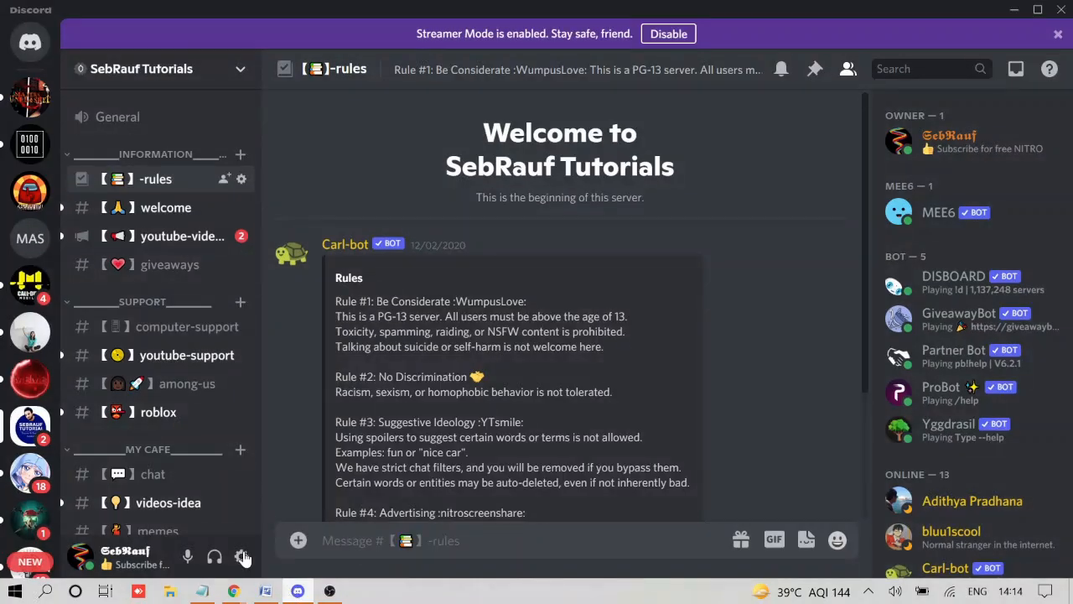
{"action": "mouse_move", "coordinate": [241, 556]}
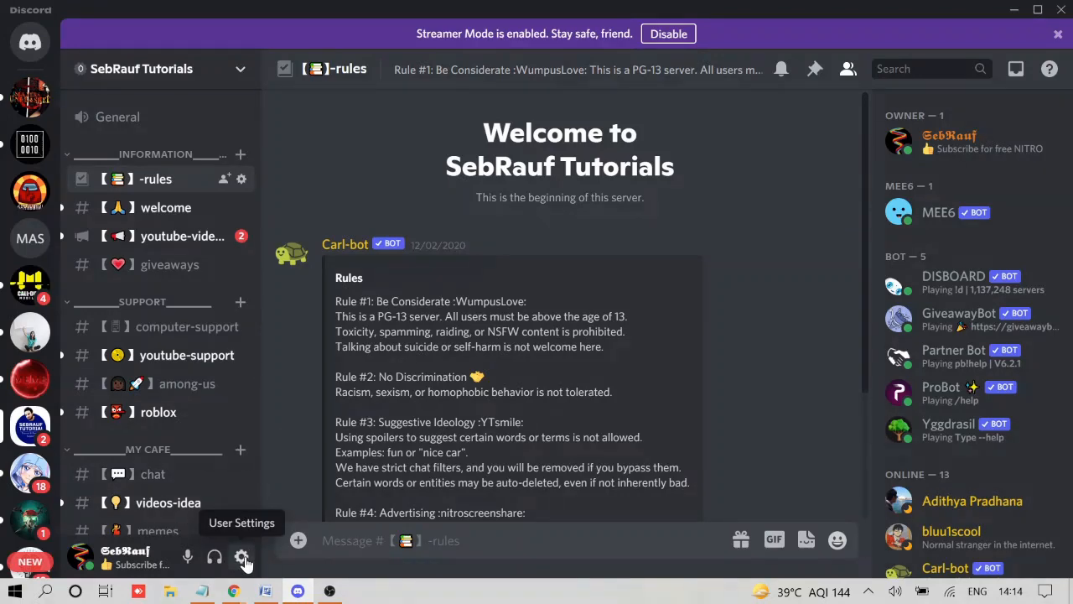
- Upload the downloaded SEBRAUF GIF as the Discord profile banner and save the changes
{"action": "left_click", "coordinate": [241, 557]}
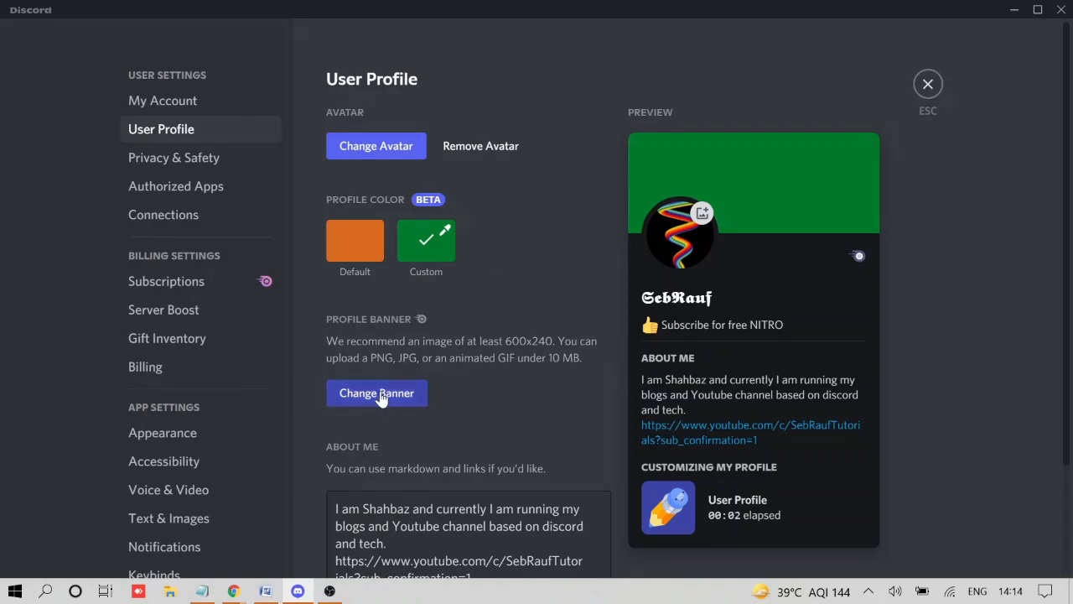
{"action": "left_click", "coordinate": [376, 392]}
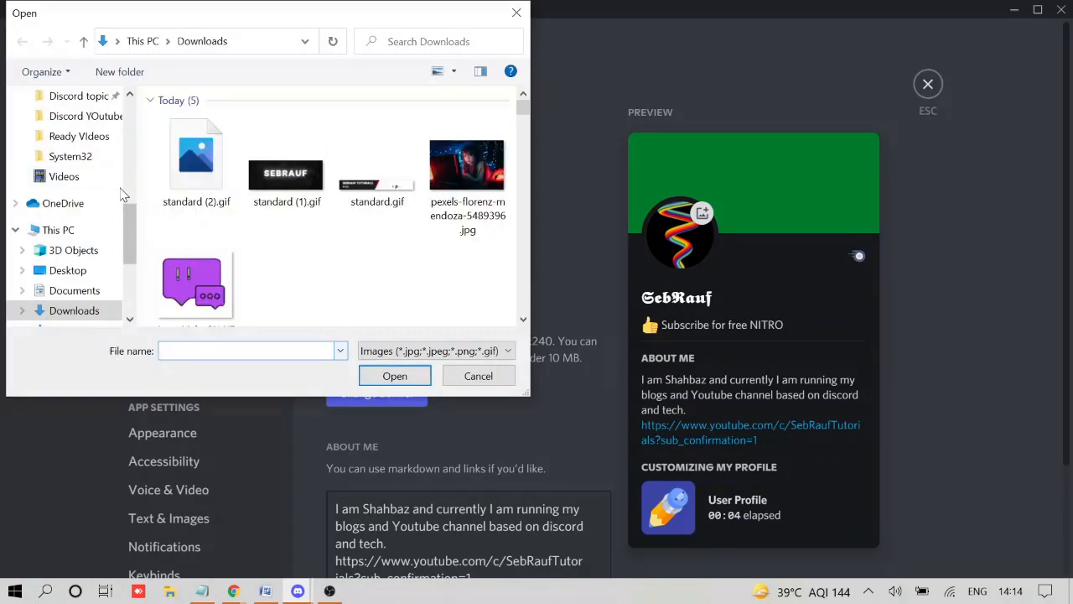
{"action": "left_click", "coordinate": [478, 375]}
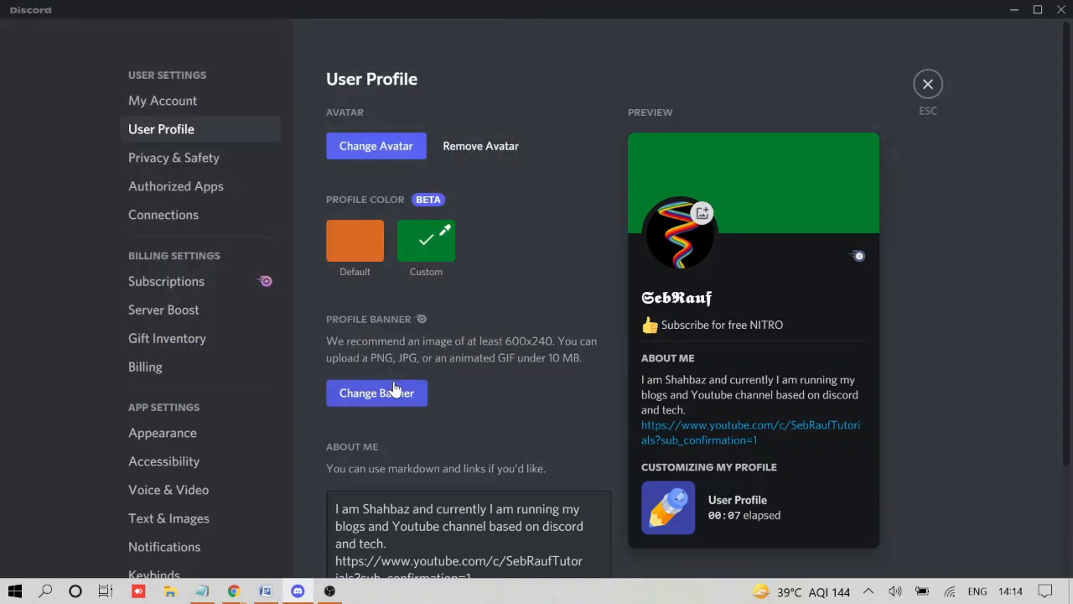
{"action": "left_click", "coordinate": [376, 392]}
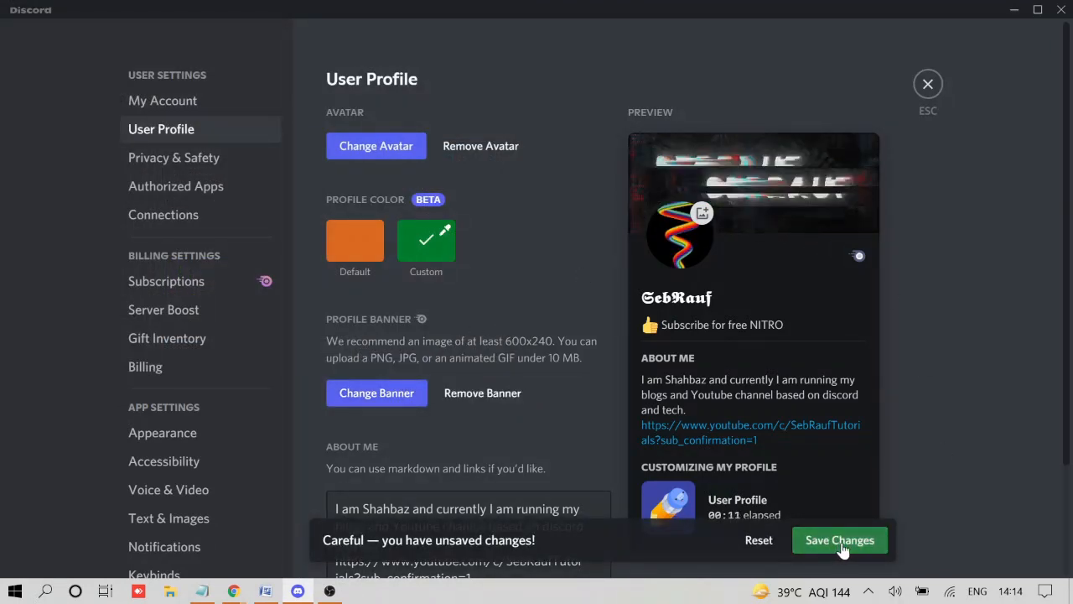
{"action": "left_click", "coordinate": [838, 540]}
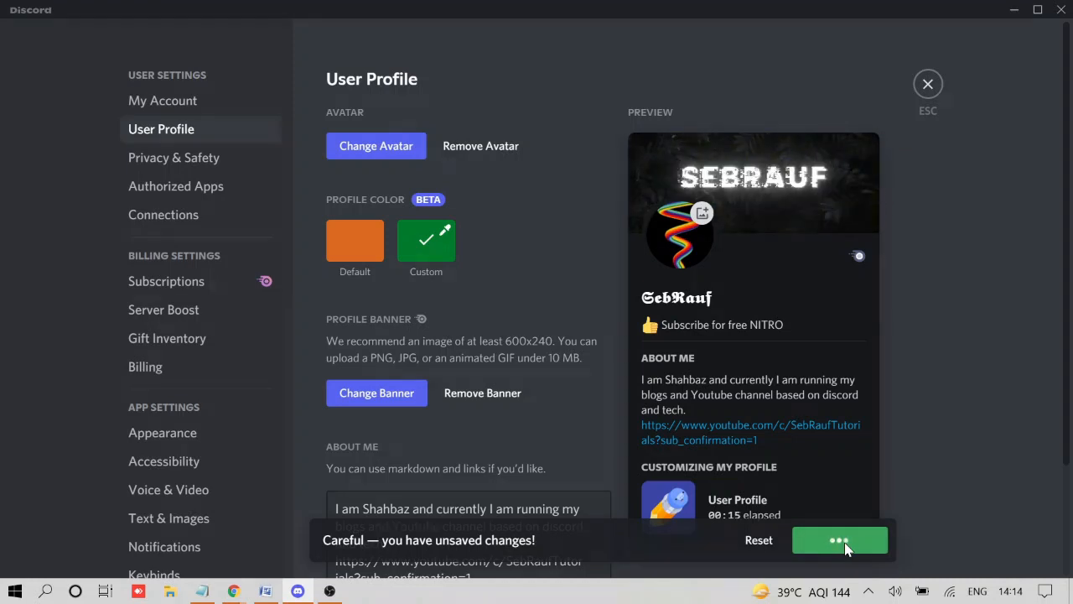
{"action": "left_click", "coordinate": [838, 540]}
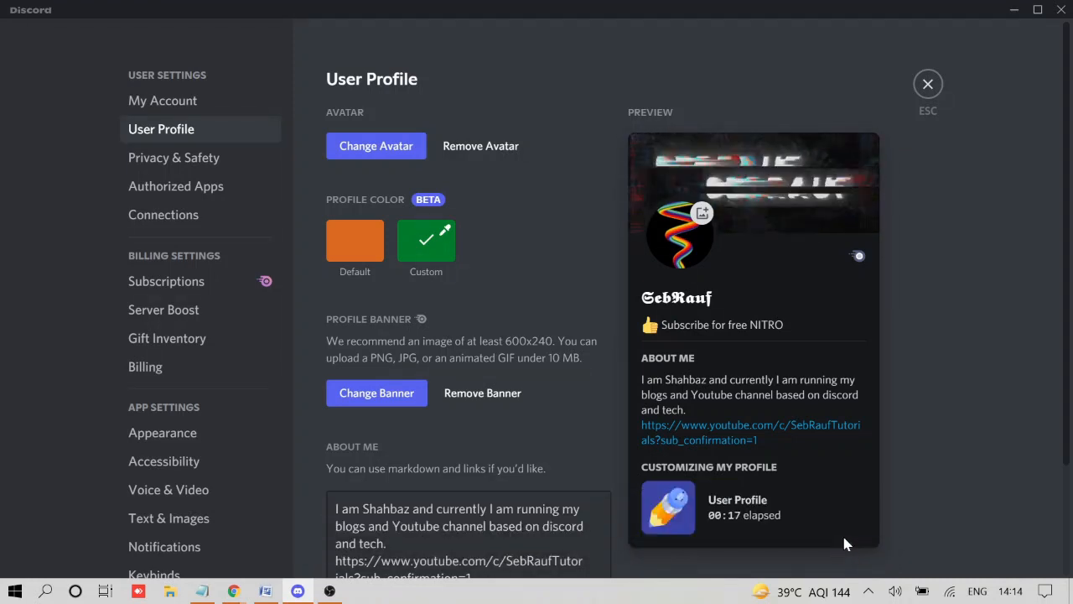